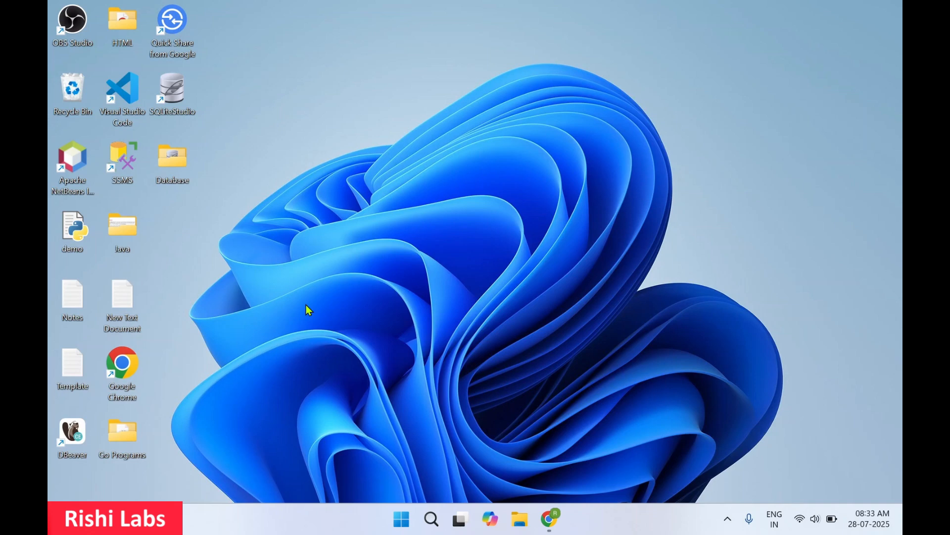
mouse_move(324, 383)
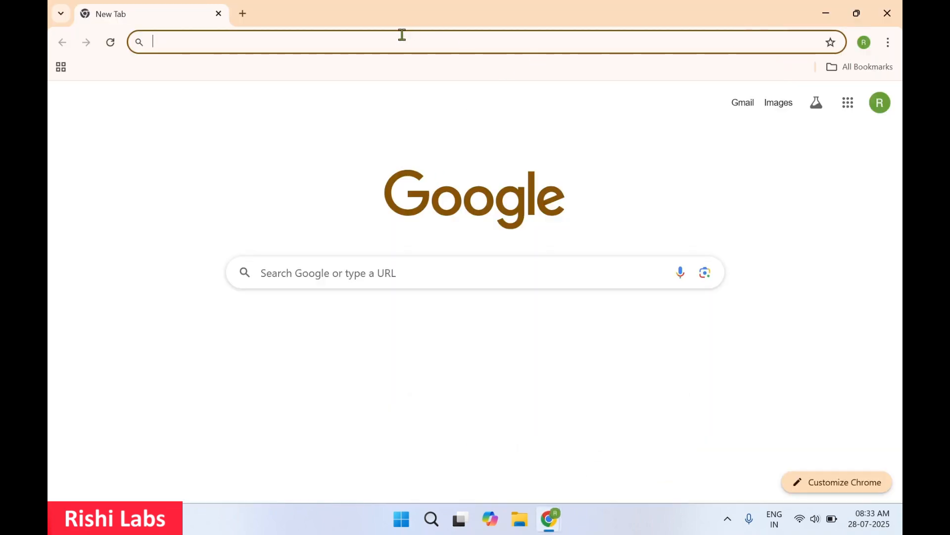
Step: Search Google for 'scilab download' from the Chrome address bar
text(scilab)
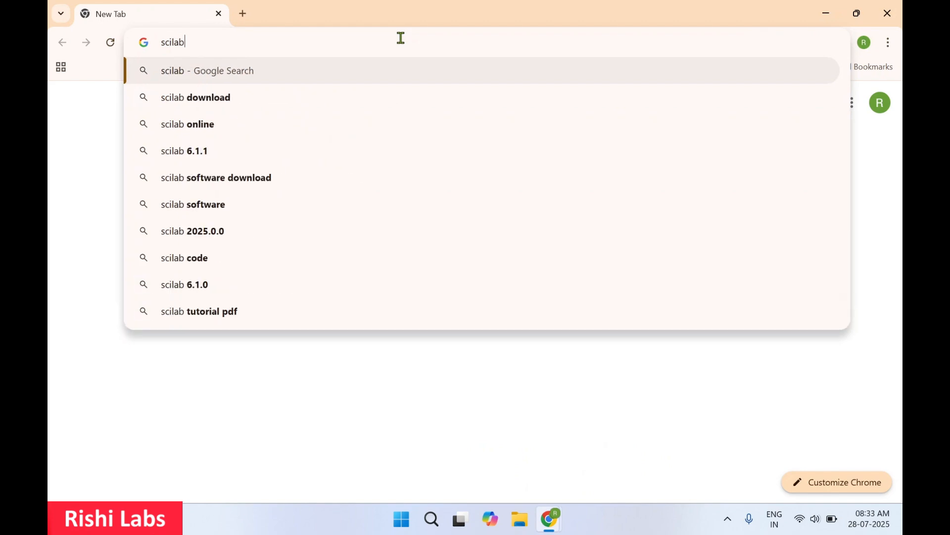
click(195, 97)
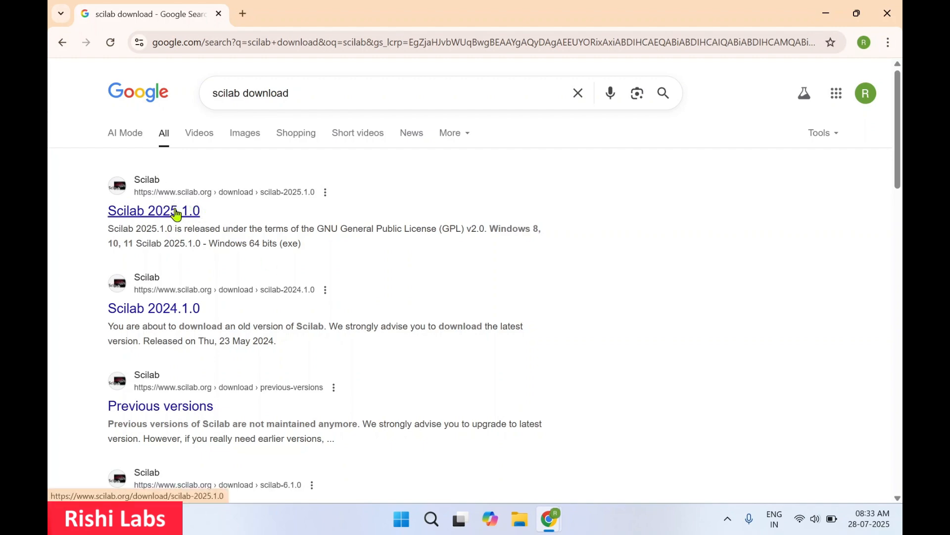
Step: From the scilab.org 2025.1.0 page, download the Windows 64-bit (exe) installer
click(153, 209)
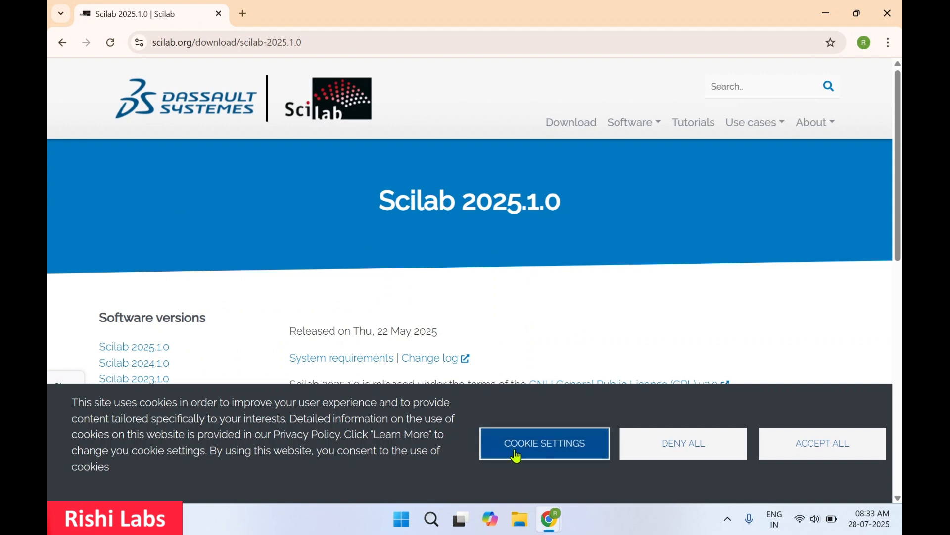
click(821, 443)
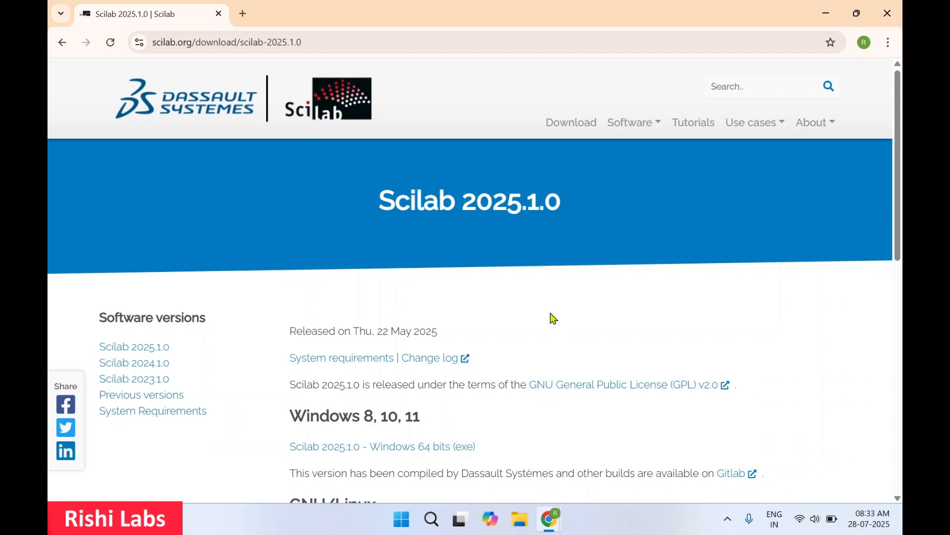
scroll(down, 3)
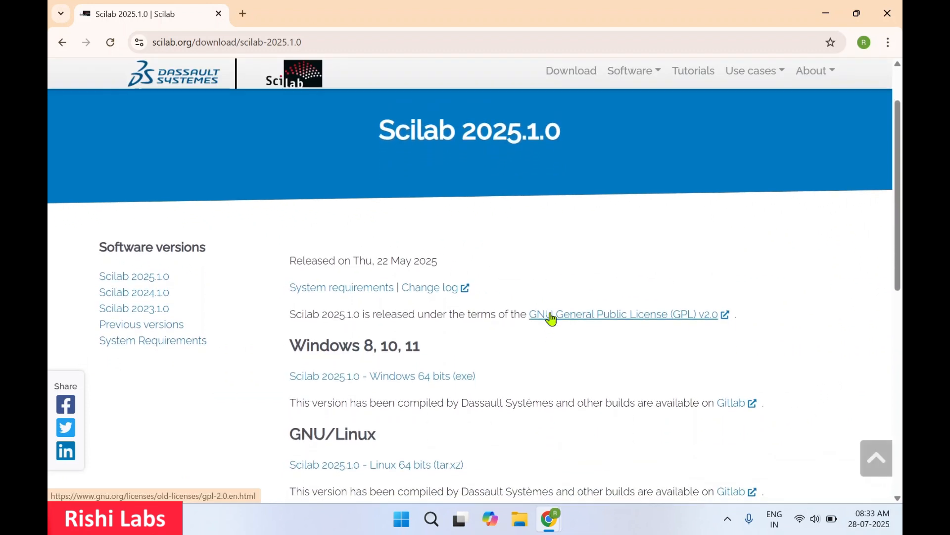
mouse_move(496, 359)
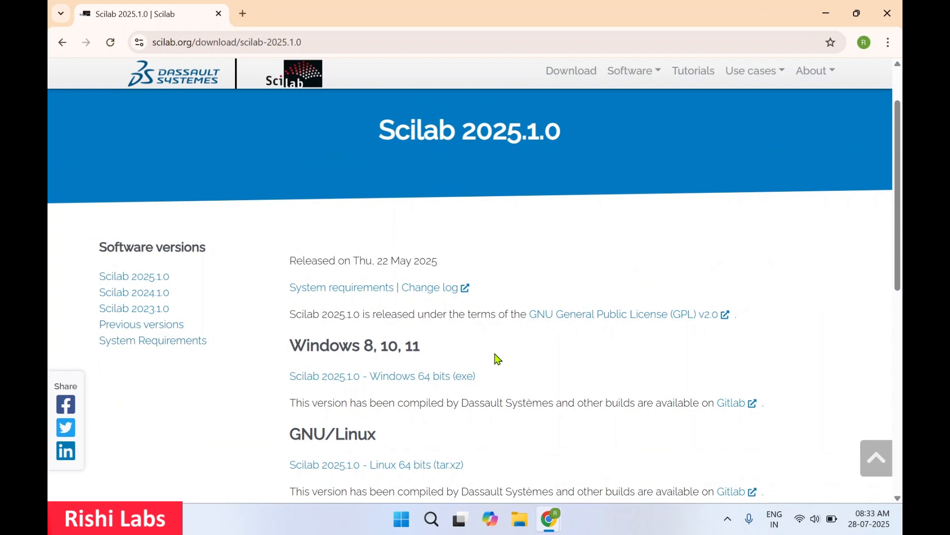
scroll(down, 3)
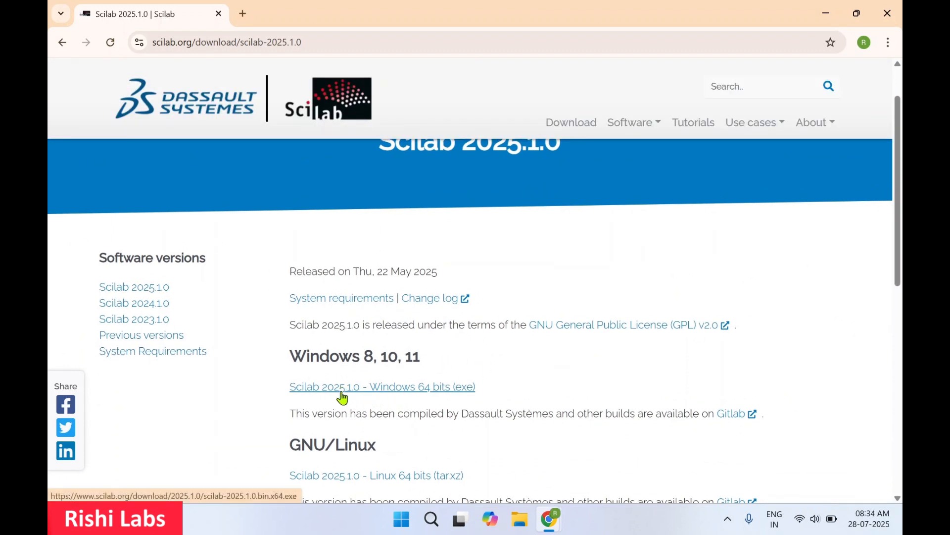
click(382, 386)
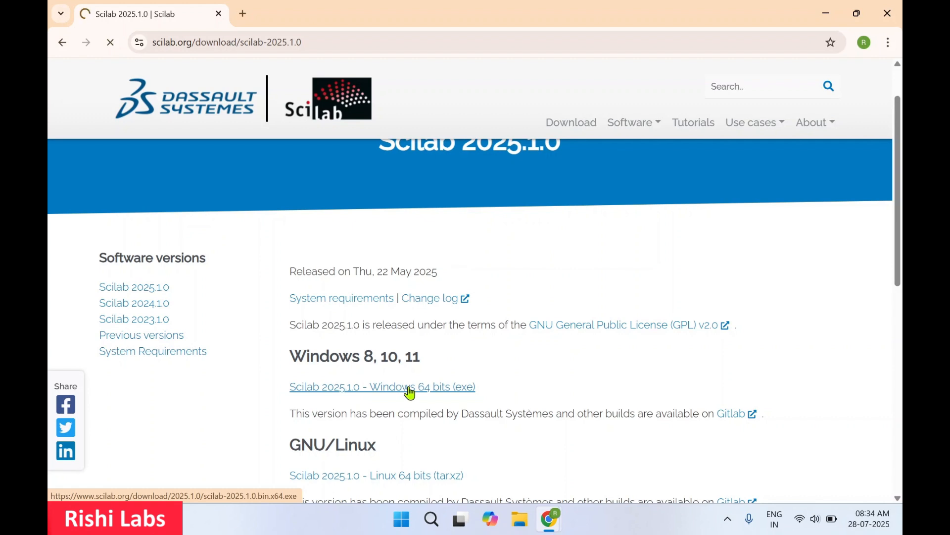
click(382, 386)
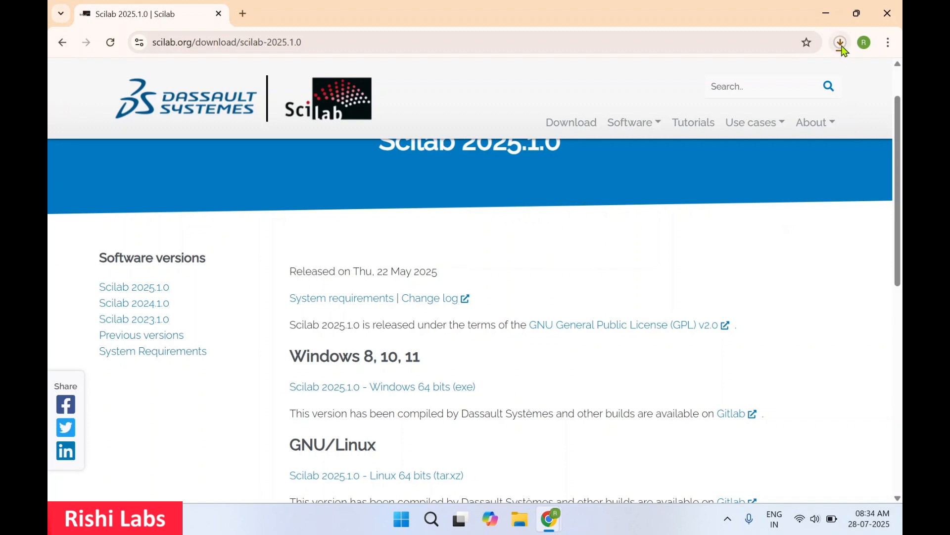
Step: Monitor the scilab-2025.1.0.bin.x64.exe download in Chrome's Downloads panel until about 223 of 290 MB
click(841, 42)
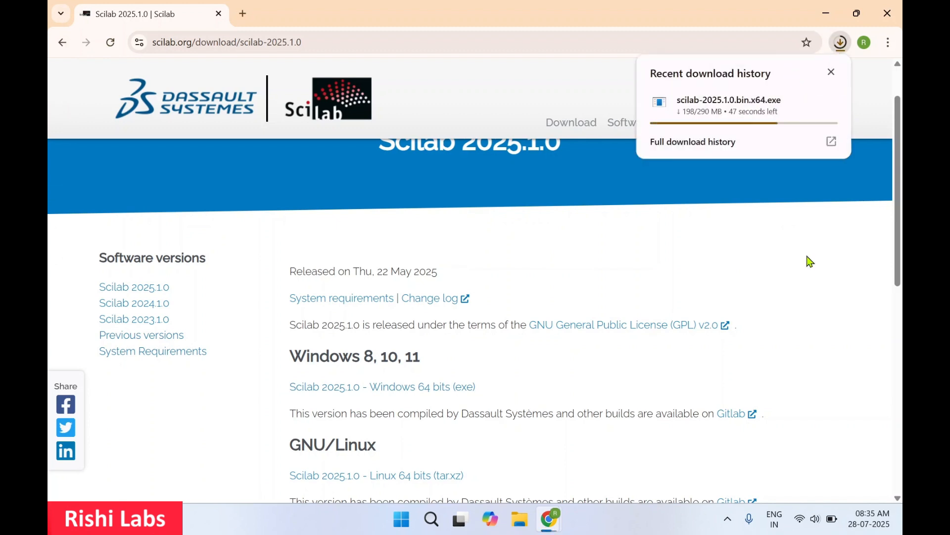
click(830, 72)
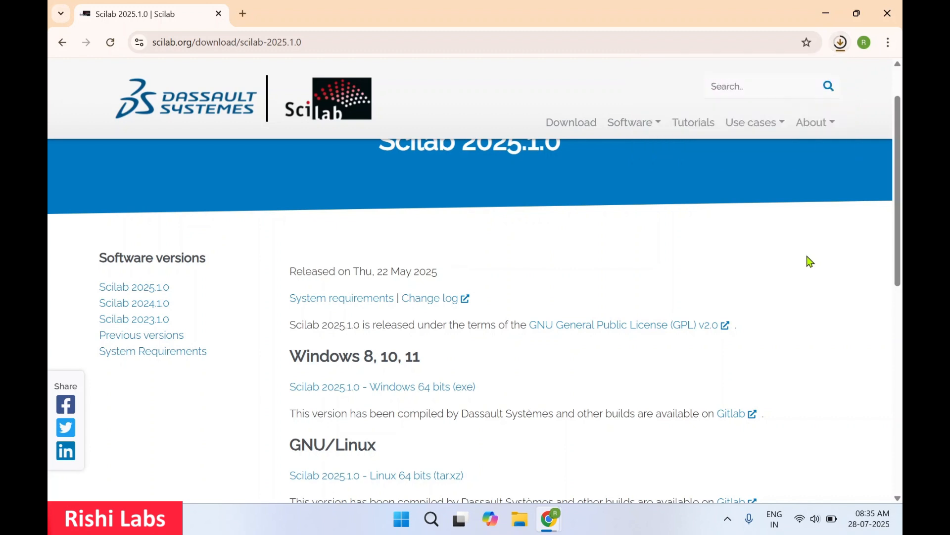
scroll(down, 3)
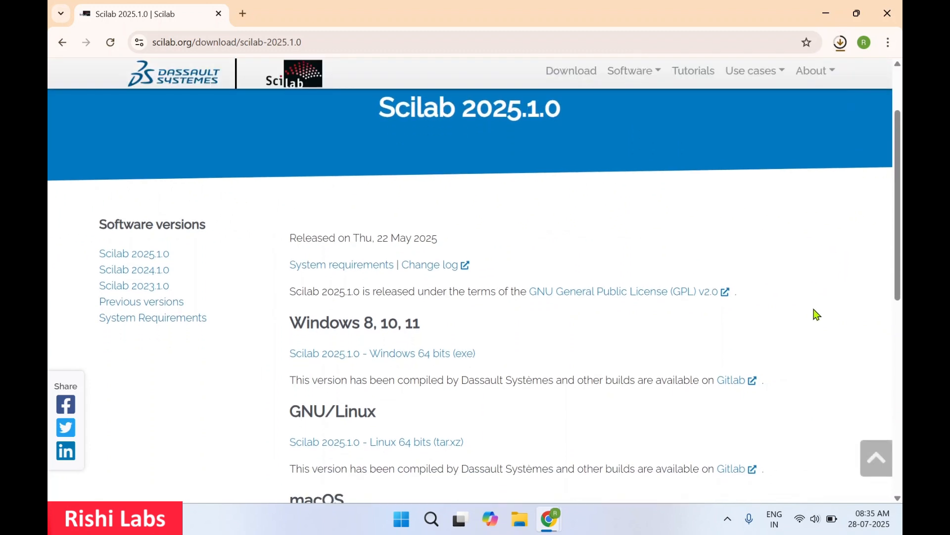
scroll(down, 3)
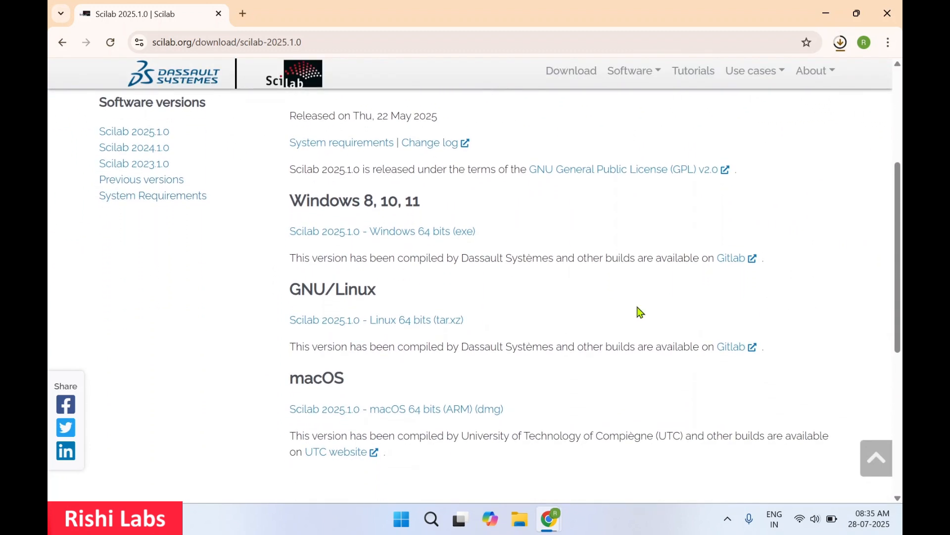
scroll(down, 3)
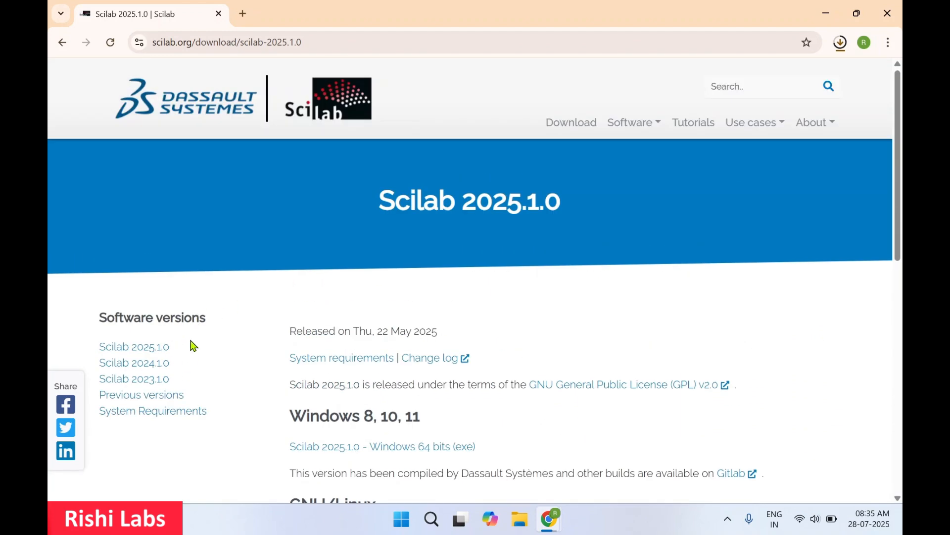
mouse_move(188, 365)
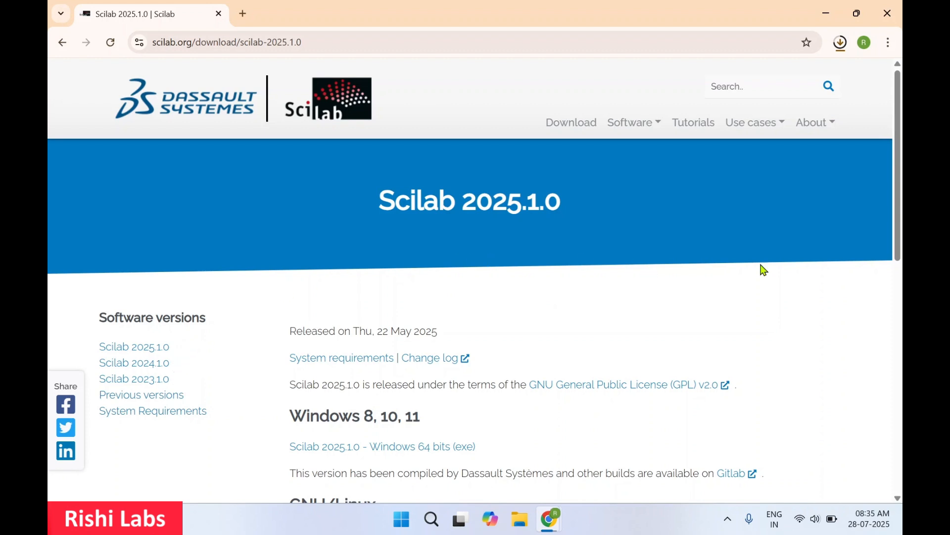
click(840, 42)
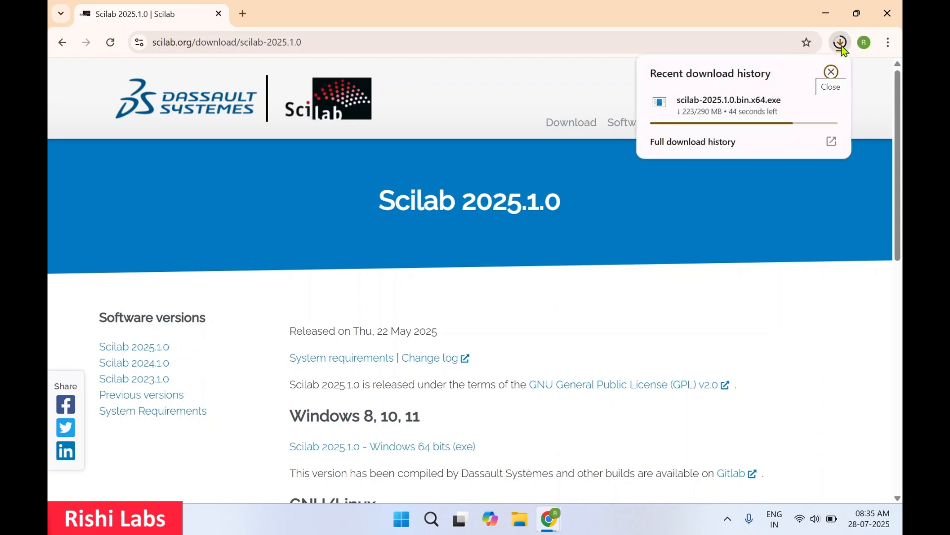
mouse_move(811, 243)
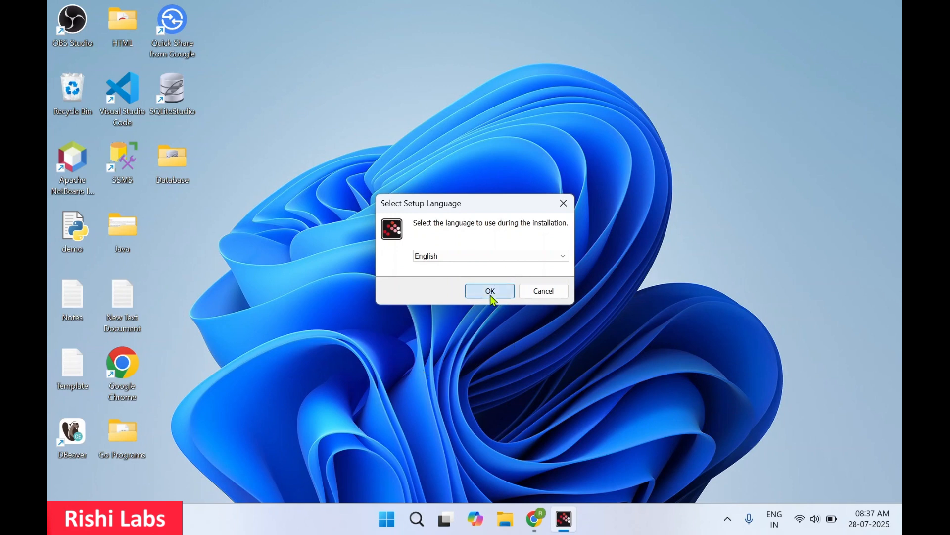
Step: Pass the Scilab Setup welcome page and accept the license agreement
click(489, 291)
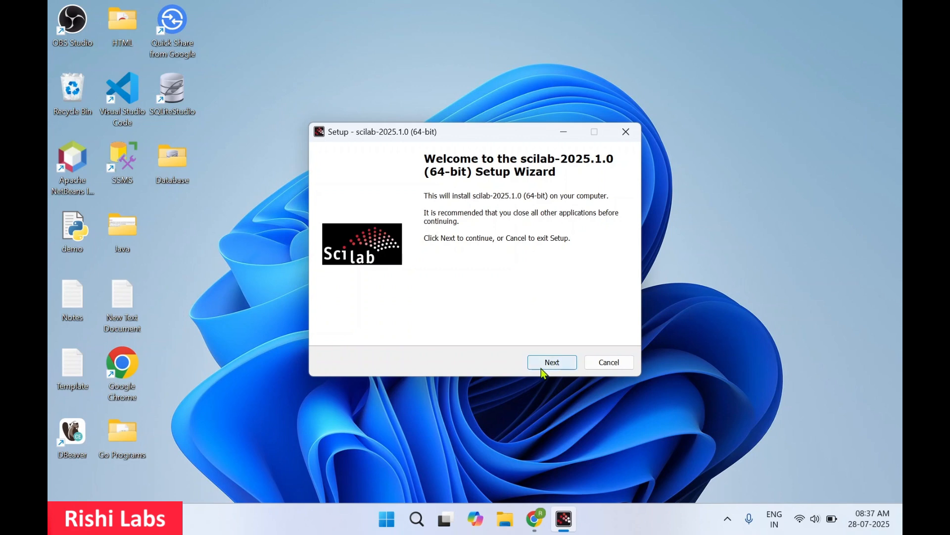
click(552, 362)
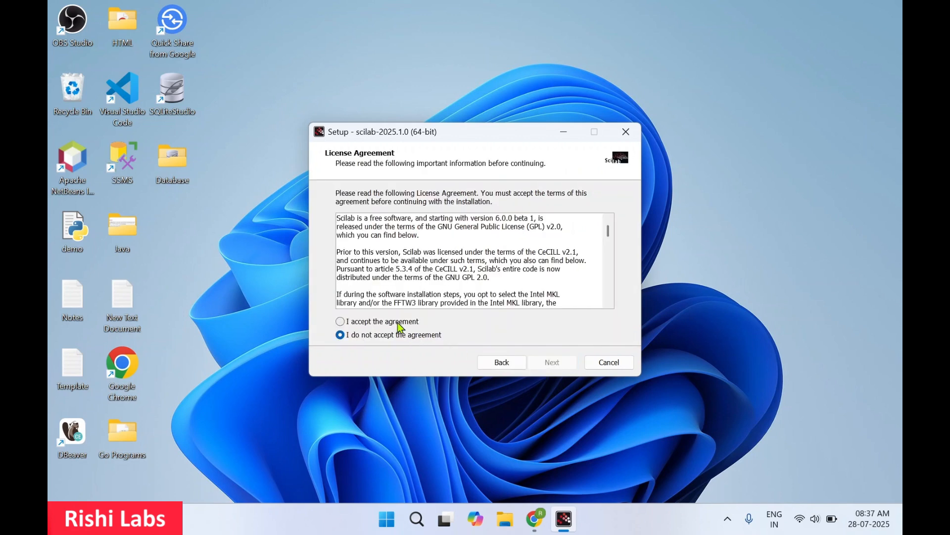
click(551, 362)
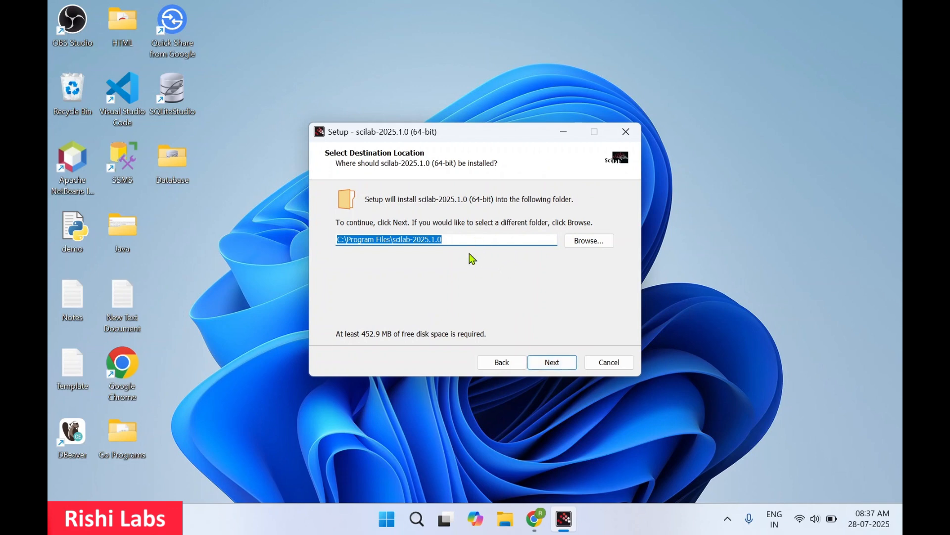
mouse_move(559, 328)
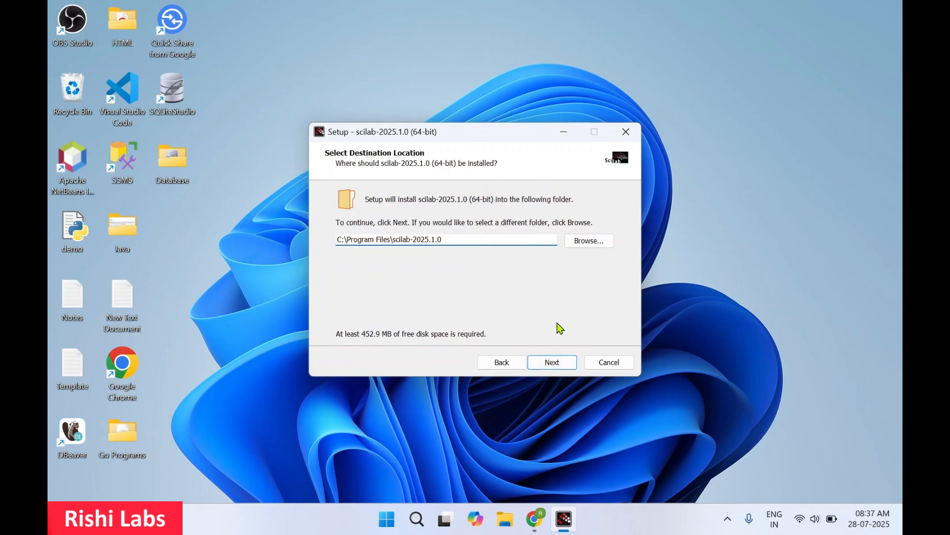
Step: Keep the default folder, full components, Start Menu folder and desktop/file-association tasks through to Ready to Install
click(552, 362)
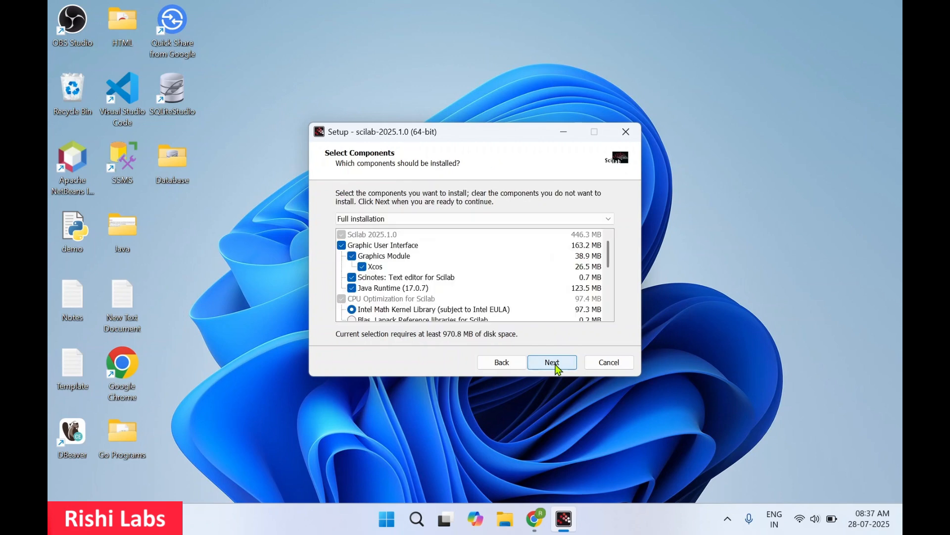
mouse_move(576, 296)
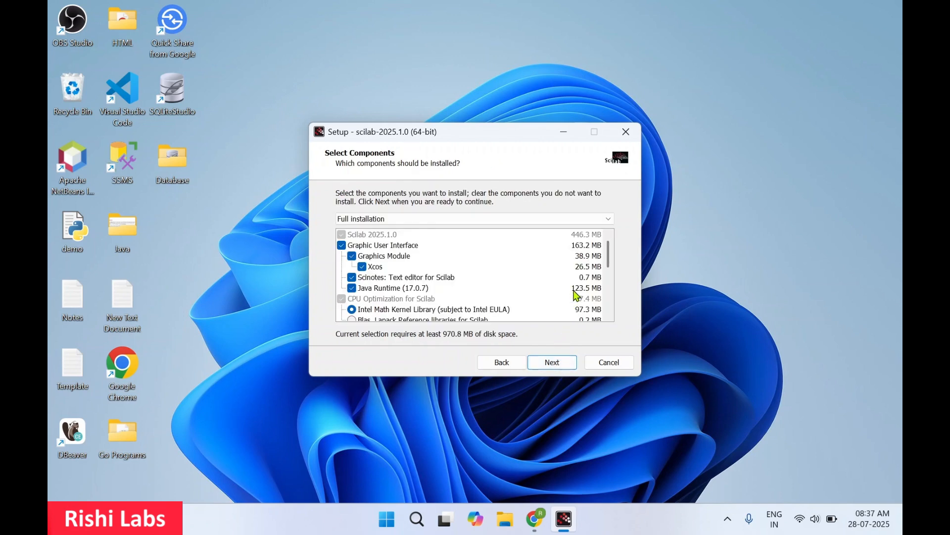
scroll(down, 3)
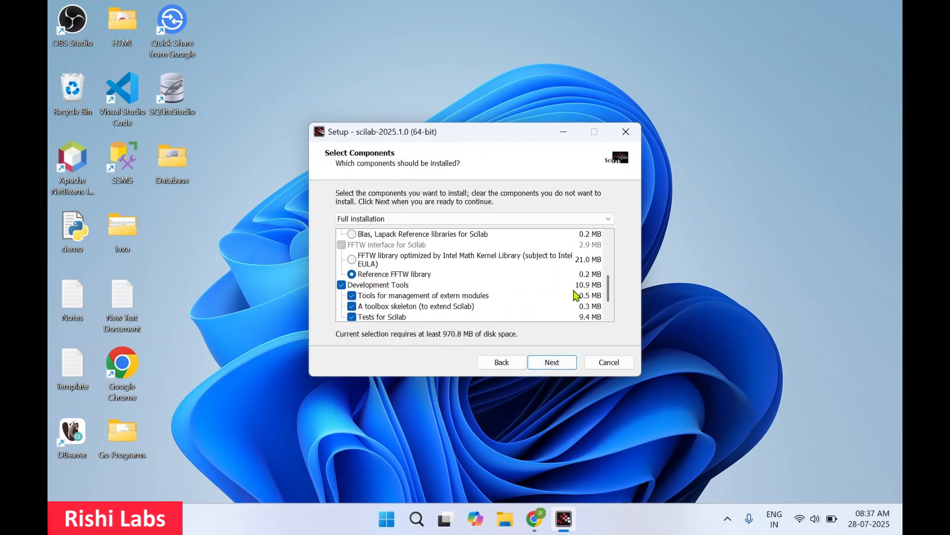
scroll(down, 3)
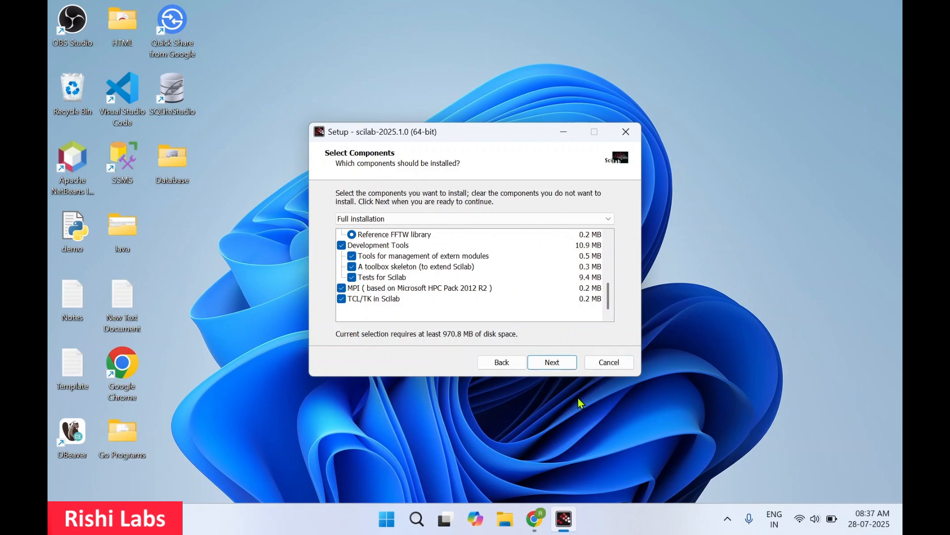
click(551, 362)
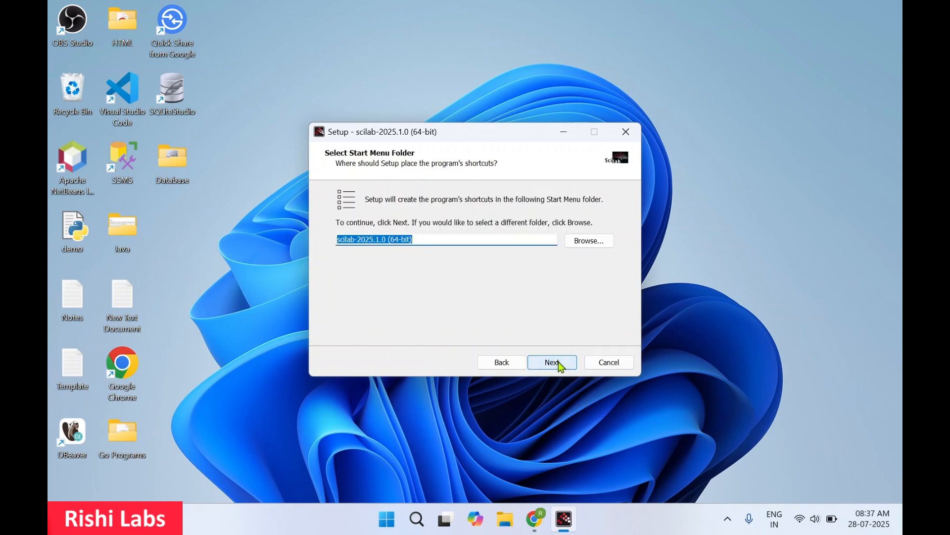
click(552, 362)
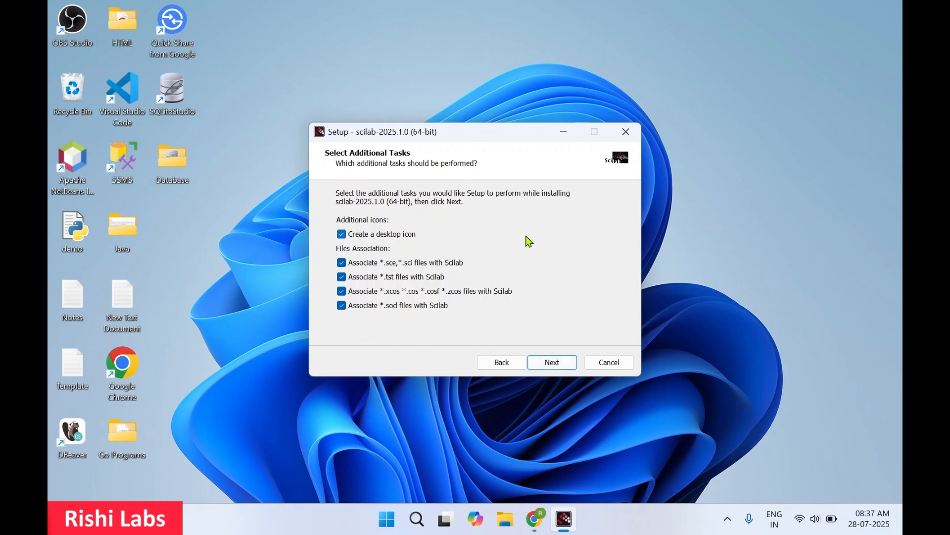
click(552, 363)
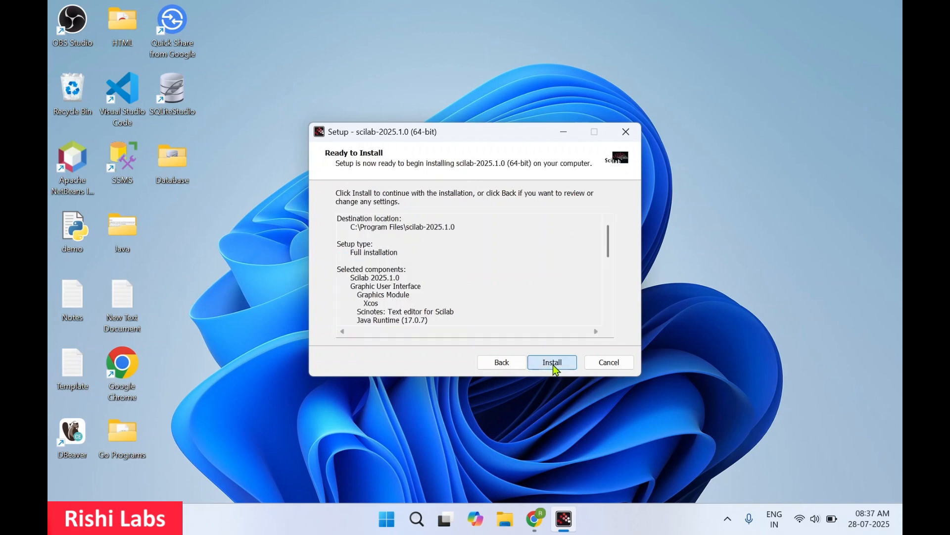
scroll(down, 3)
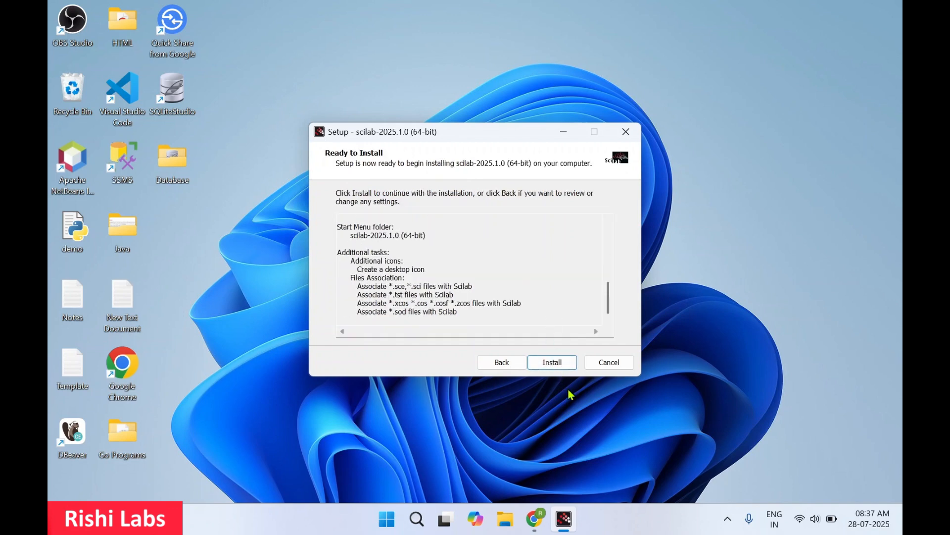
Step: Install Scilab 2025.1.0 and finish the wizard with Launch Scilab checked
click(551, 362)
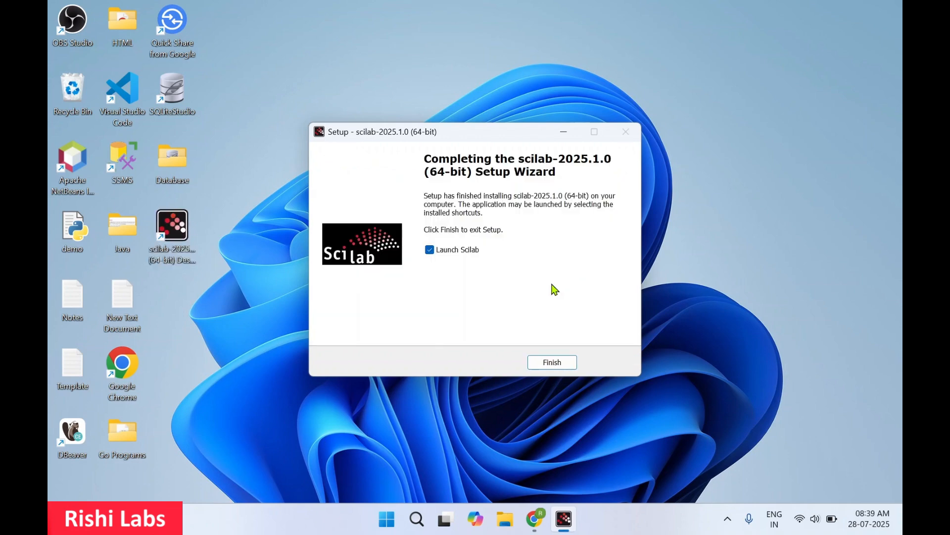
click(550, 362)
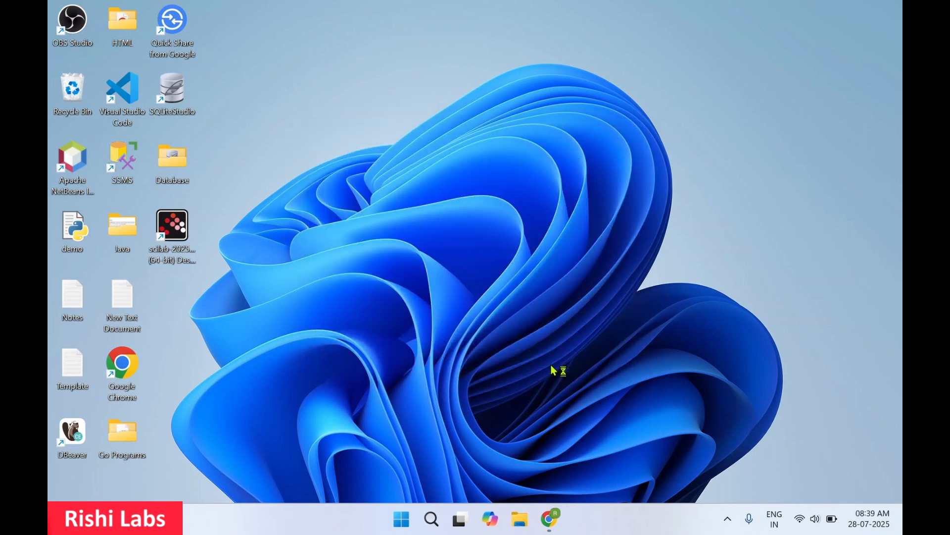
Step: Let the Scilab 2025.1.0 console come up, then quit Scilab and confirm the exit
double_click(172, 228)
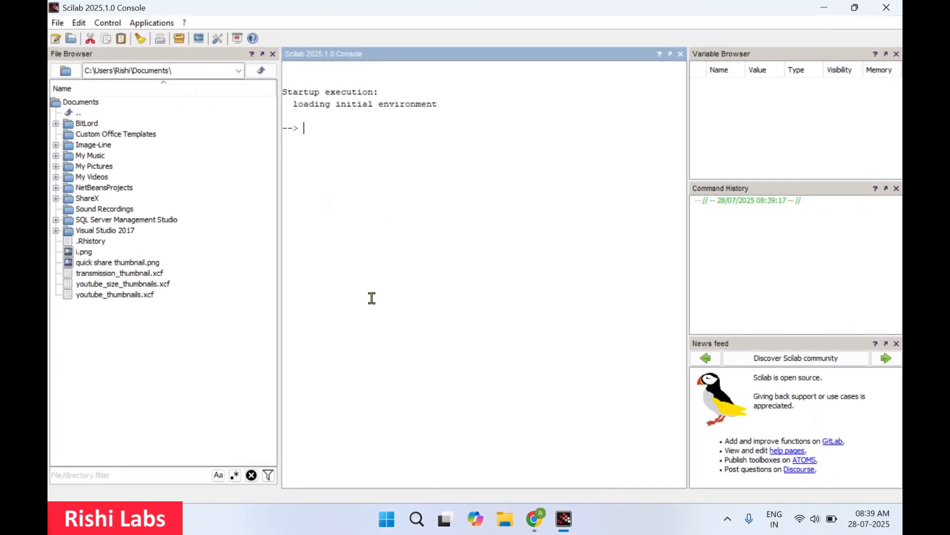
mouse_move(303, 148)
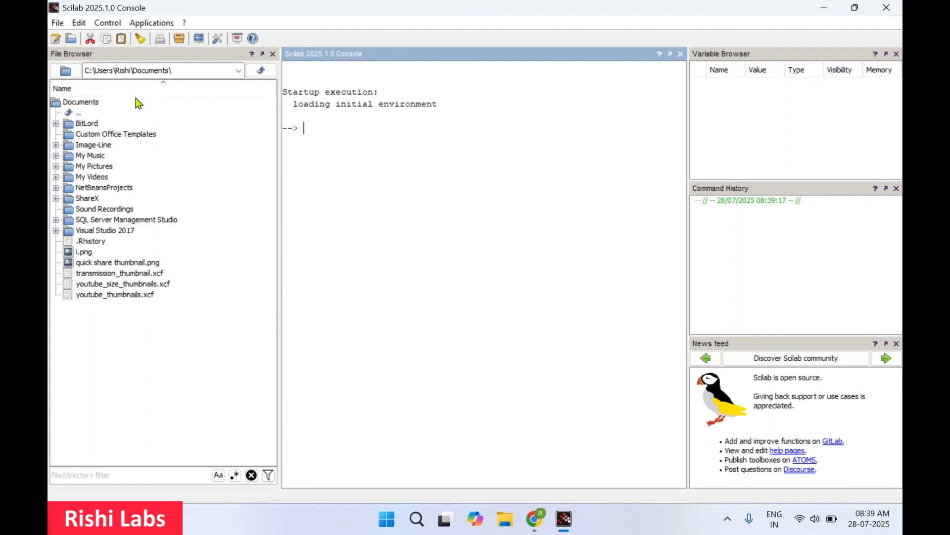
click(57, 23)
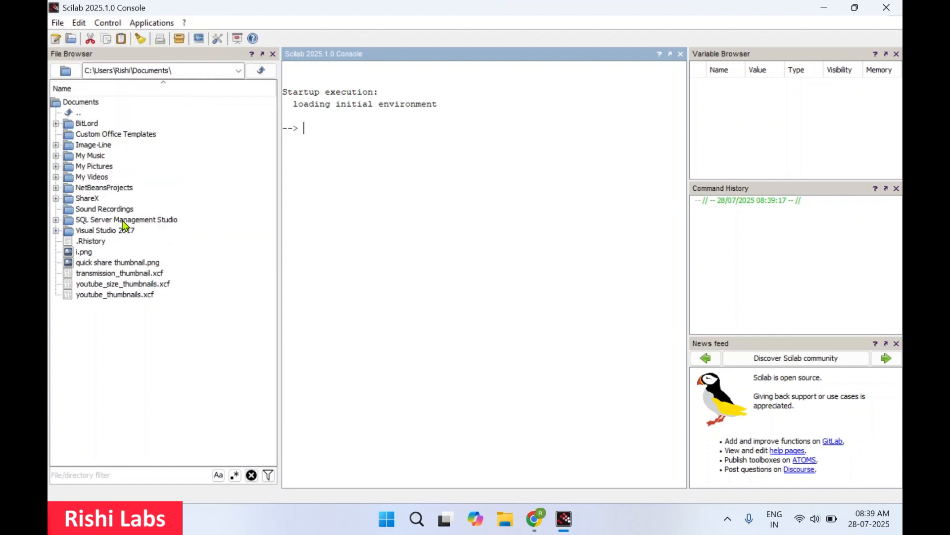
click(886, 8)
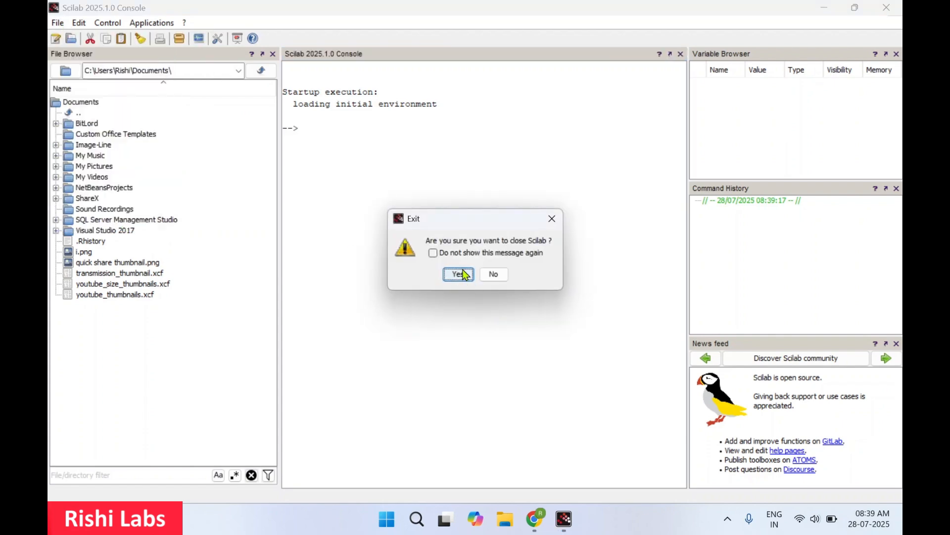
click(458, 274)
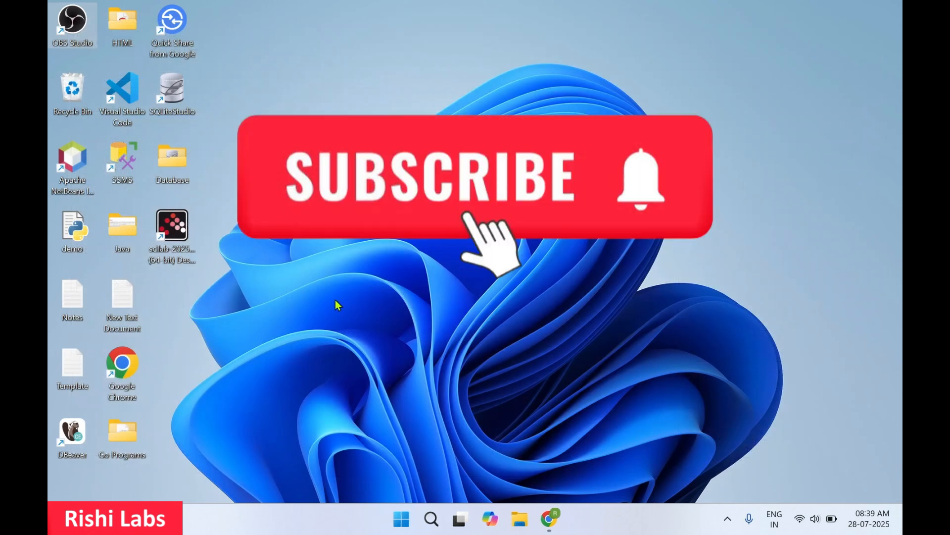